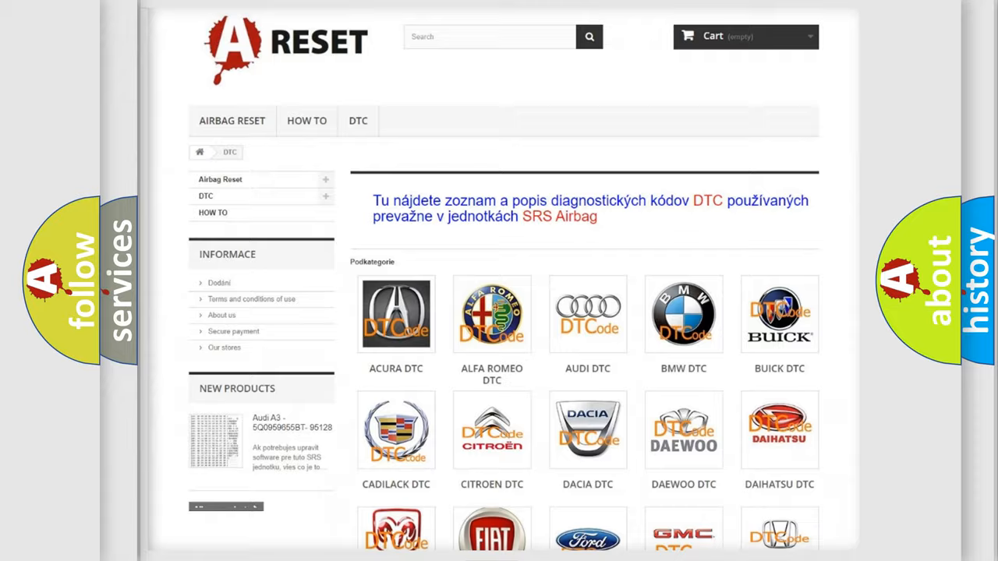
Bring the Toyota DTC tile into view in the brand list and select it
scroll("down", 3)
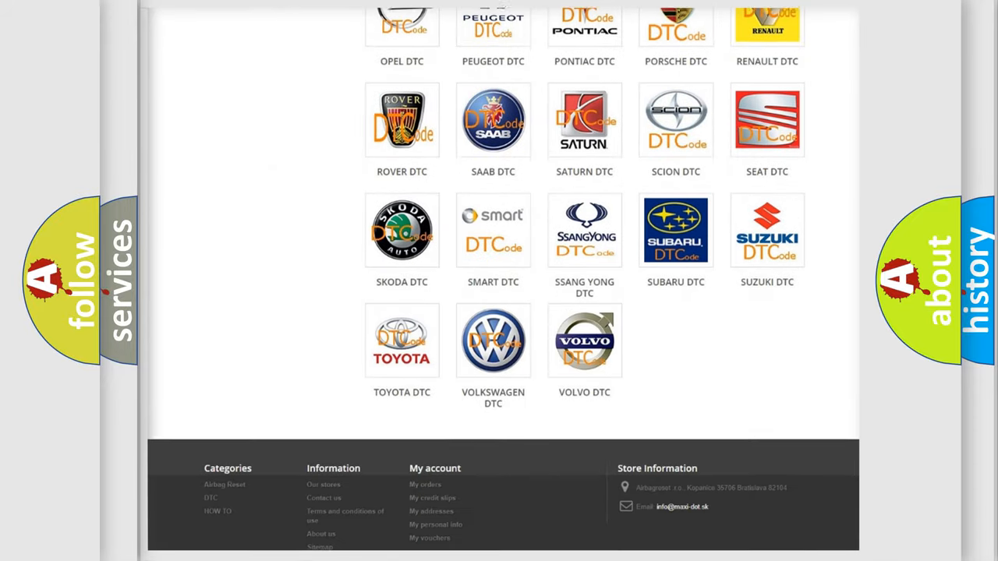
scroll("up", 3)
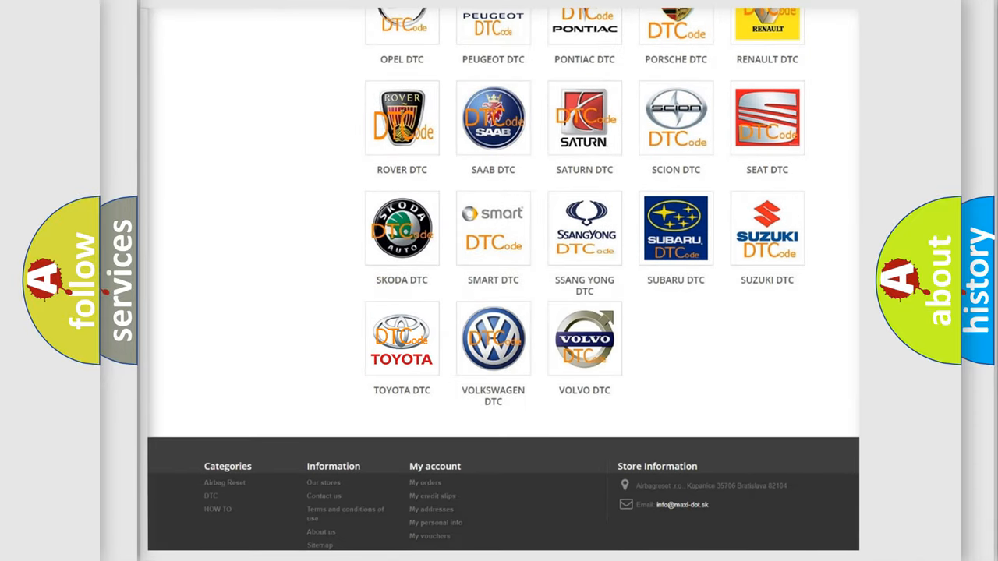
left_click(402, 338)
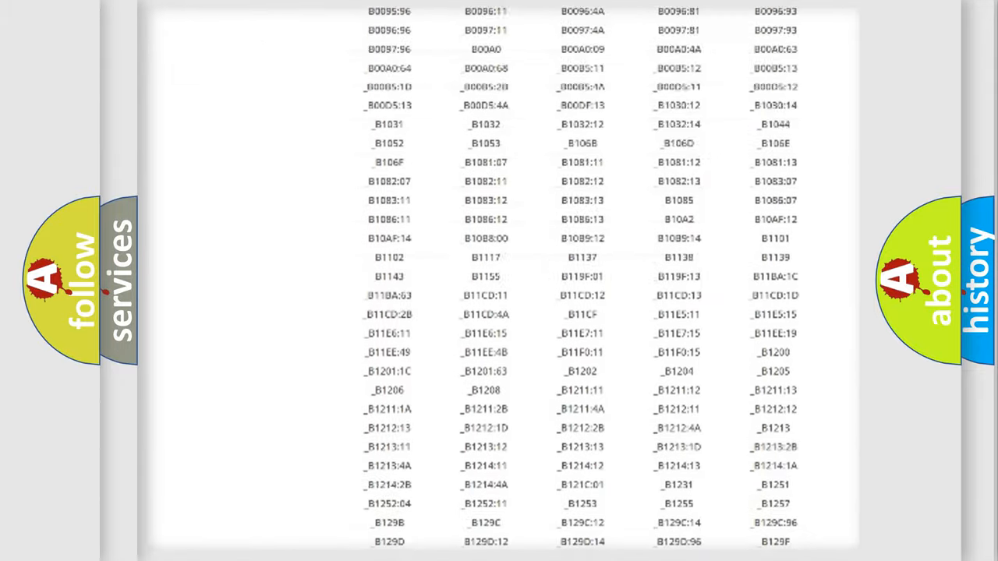
Scroll back to the top of the Toyota DTC code list
scroll("up", 3)
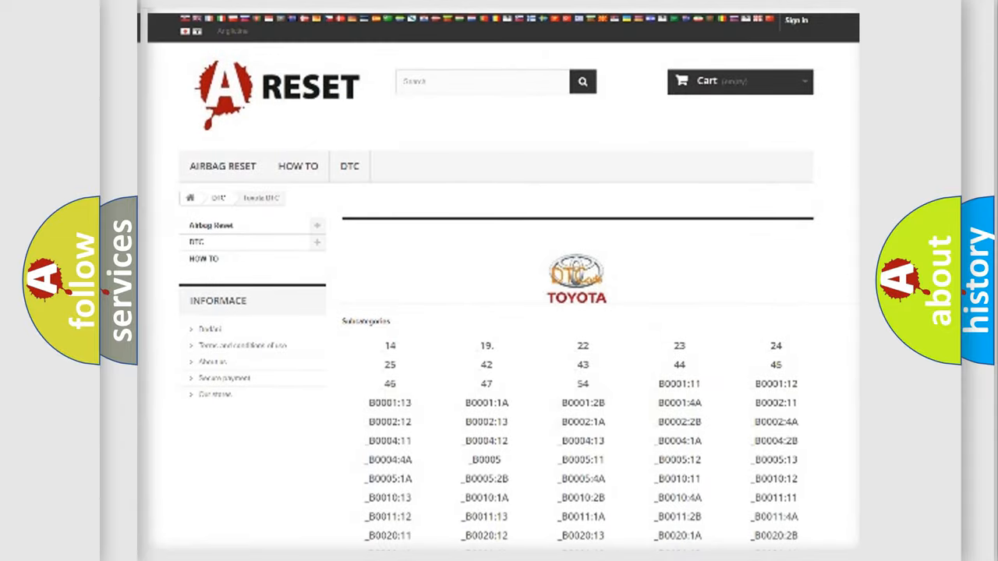